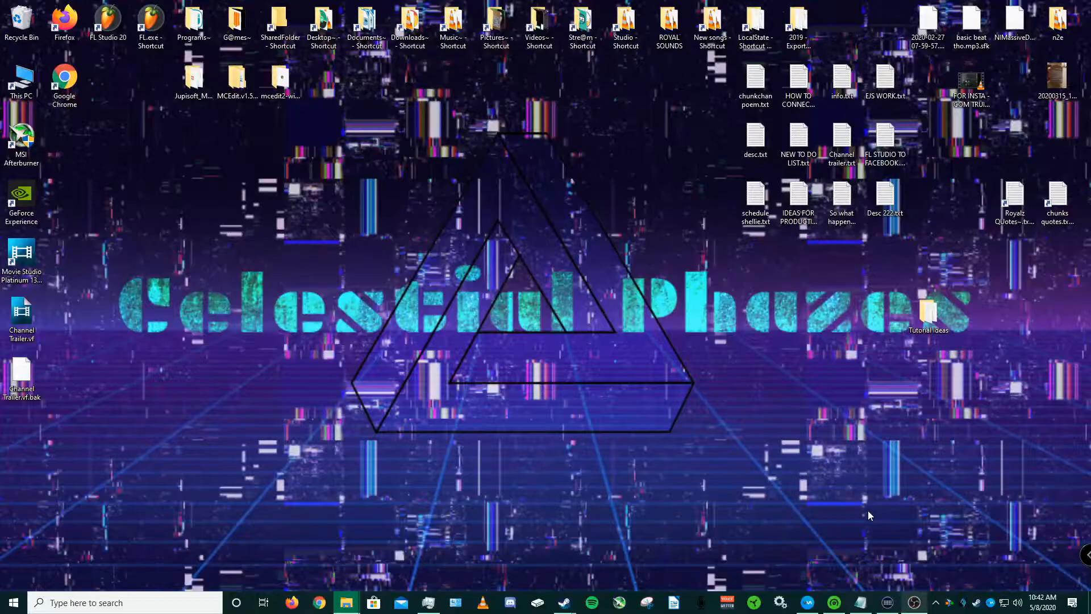
{"action": "mouse_move", "coordinate": [857, 513]}
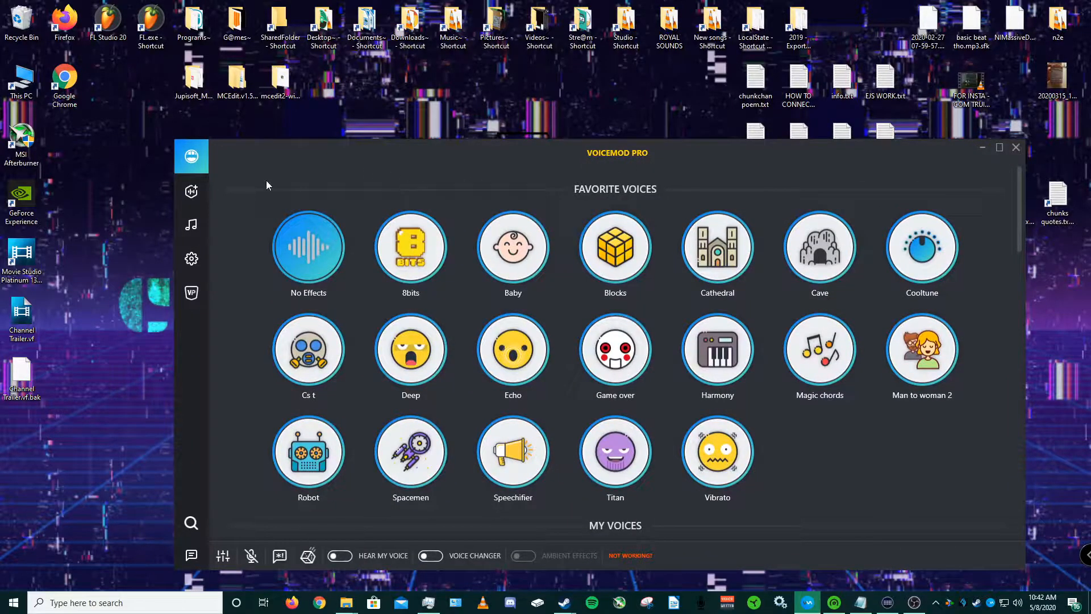
Step: Show Voicemod's Input and Output Devices sections: USB Audio CODEC mic and Razer Nari Ultimate headphones
{"action": "left_click", "coordinate": [191, 258]}
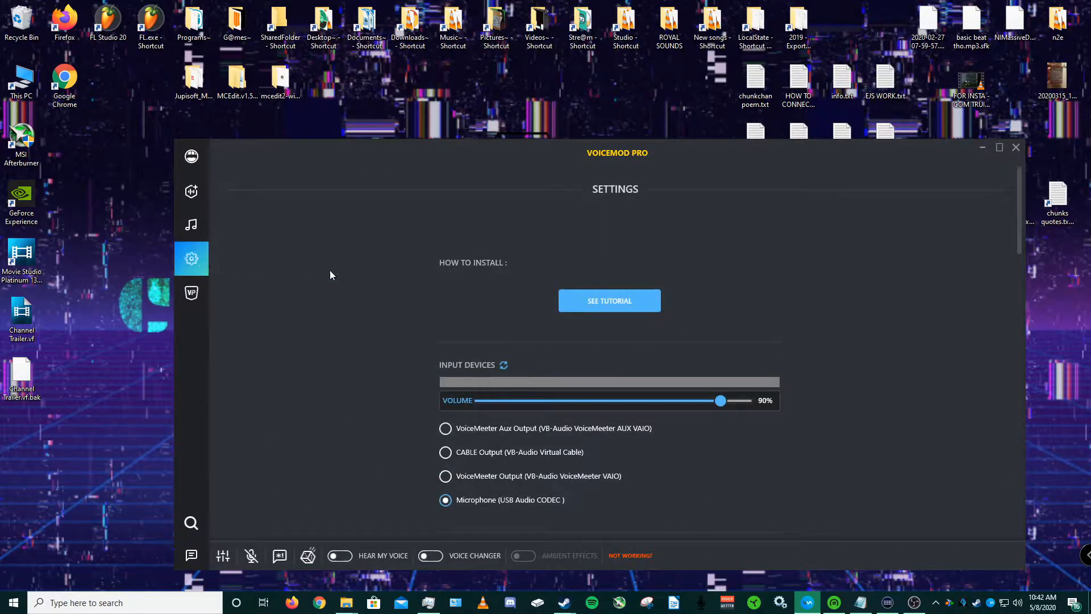
{"action": "scroll", "scroll_direction": "down", "scroll_amount": 3}
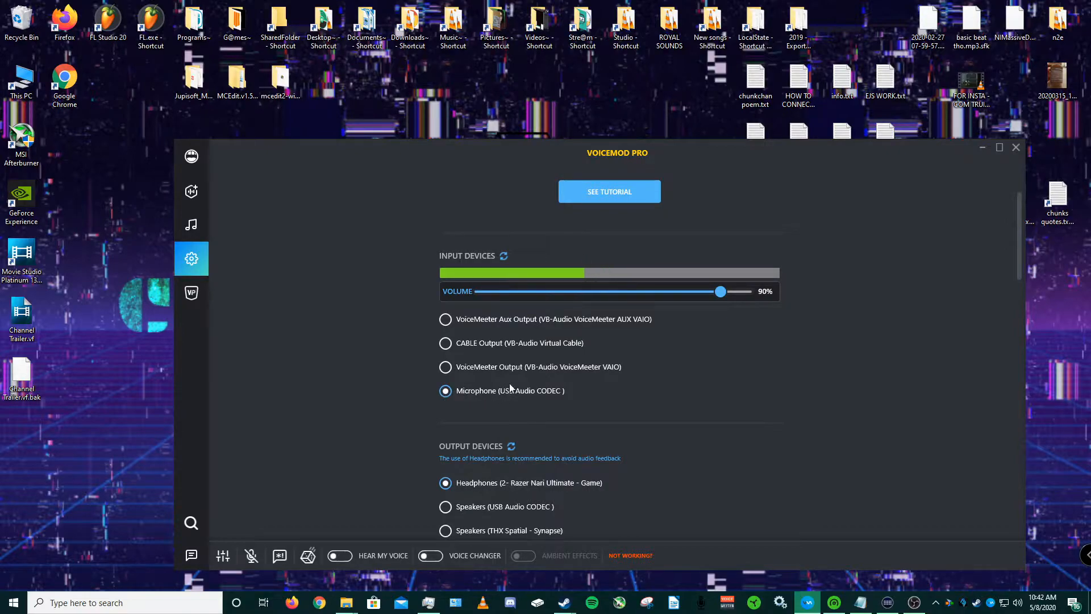
{"action": "scroll", "scroll_direction": "down", "scroll_amount": 3}
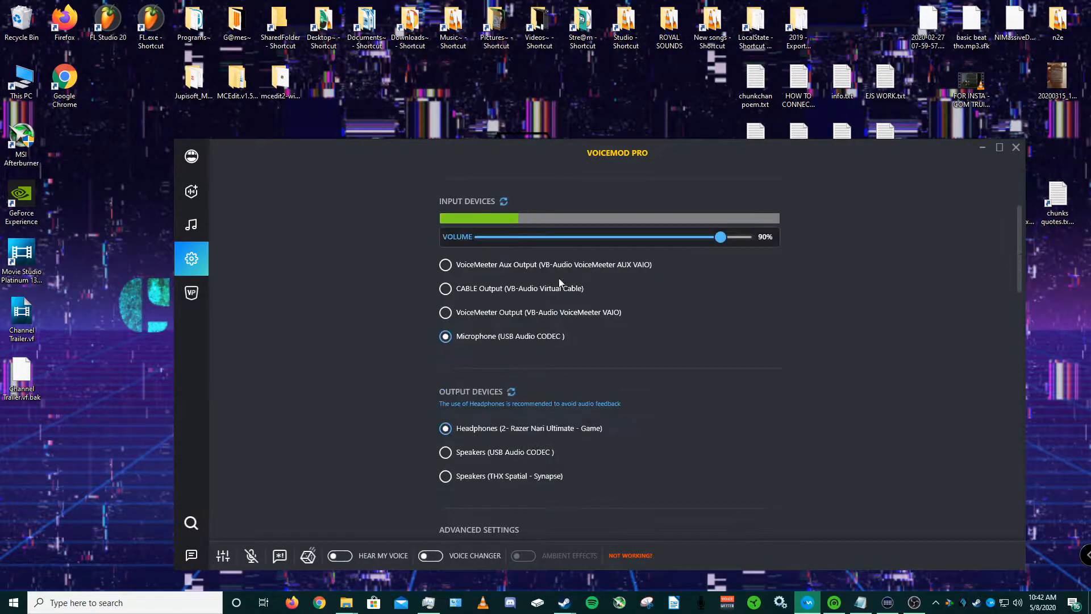
{"action": "scroll", "scroll_direction": "down", "scroll_amount": 3}
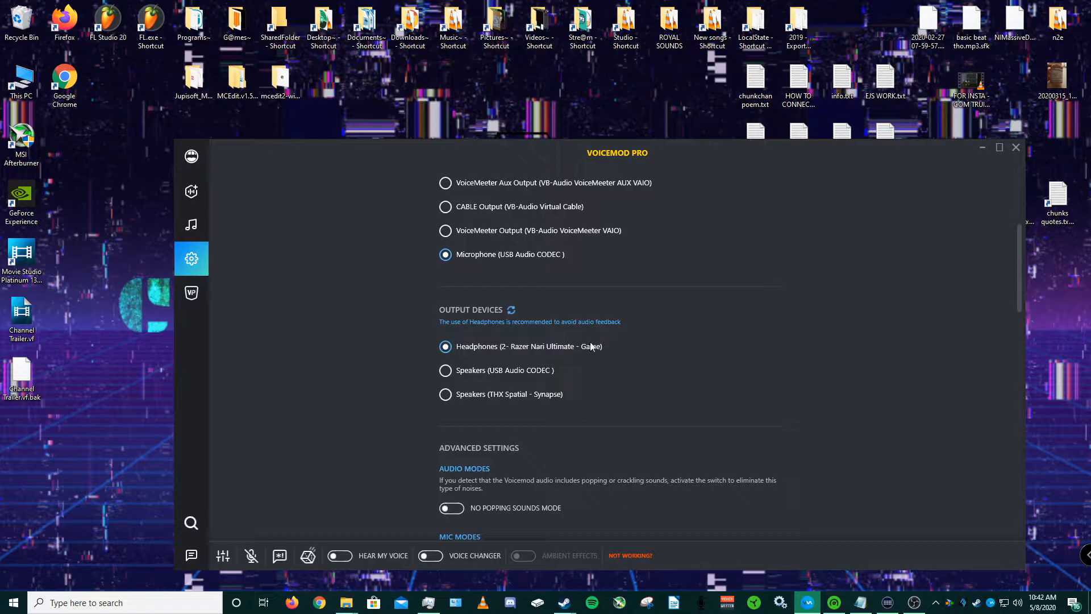
{"action": "mouse_move", "coordinate": [980, 151]}
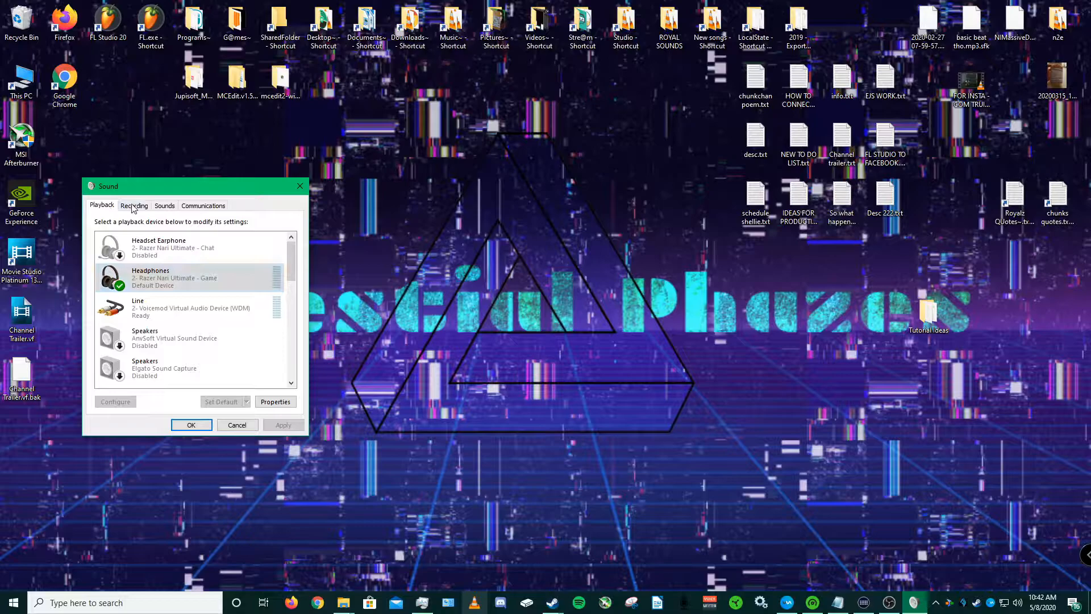
Step: Check the Recording devices list with the Voicemod virtual microphone as default, then close the Sound dialog
{"action": "left_click", "coordinate": [134, 206]}
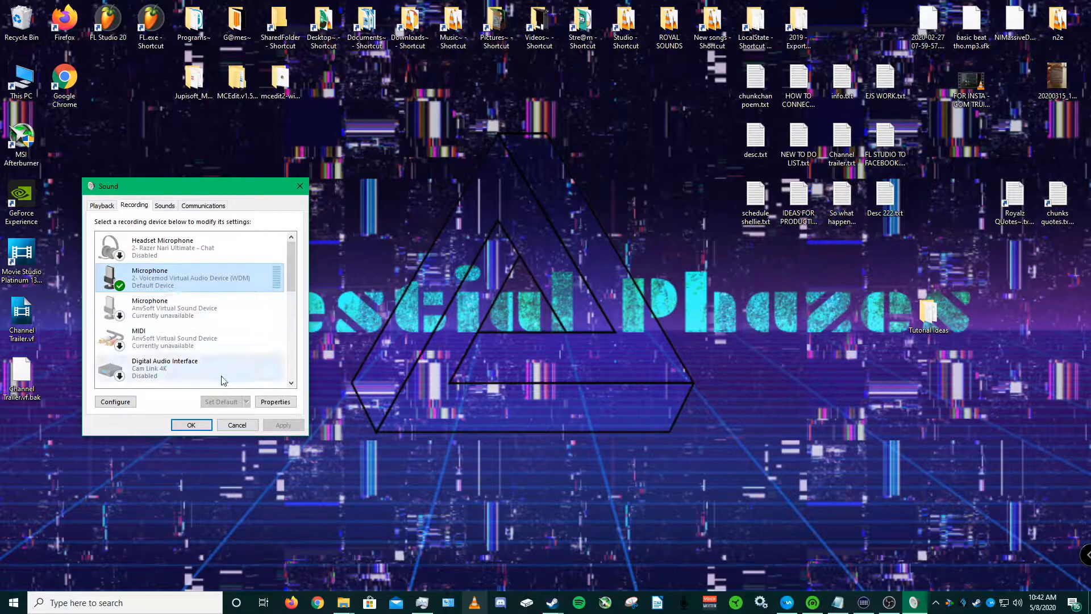
{"action": "left_click", "coordinate": [191, 424]}
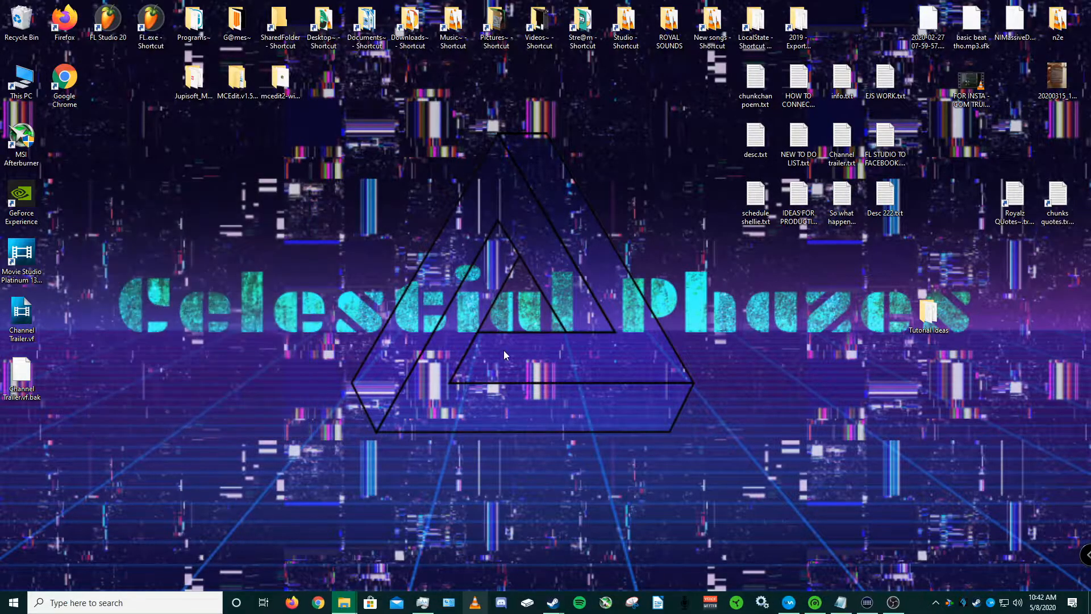
Step: Launch VirtualDJ from the desktop Programs shortcut
{"action": "left_click", "coordinate": [193, 24]}
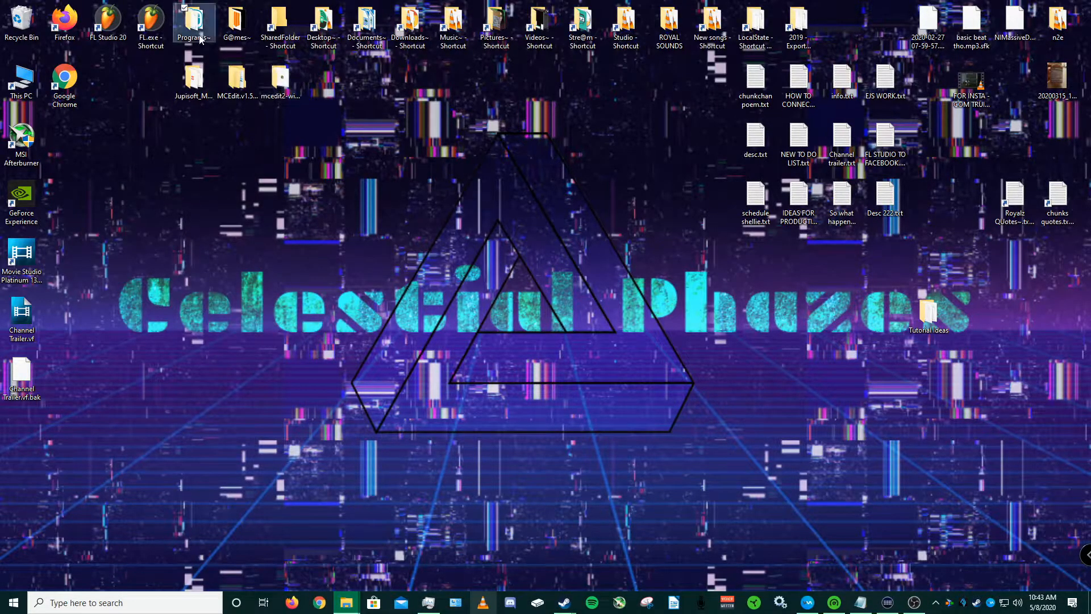
{"action": "double_click", "coordinate": [193, 24]}
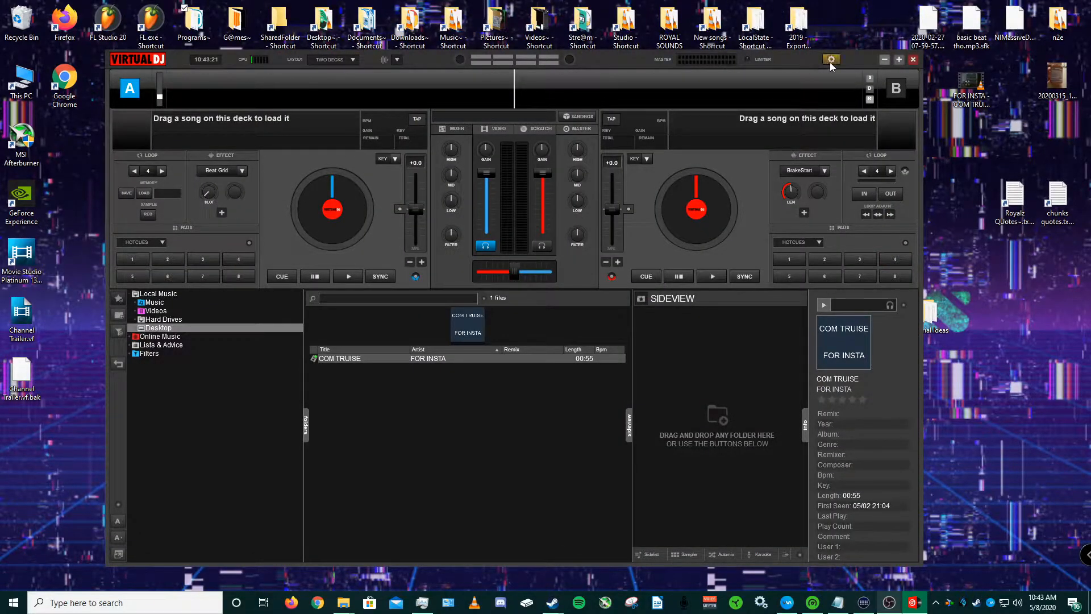
Step: Show VirtualDJ's Audio settings listing the master and headphones output devices
{"action": "left_click", "coordinate": [831, 59]}
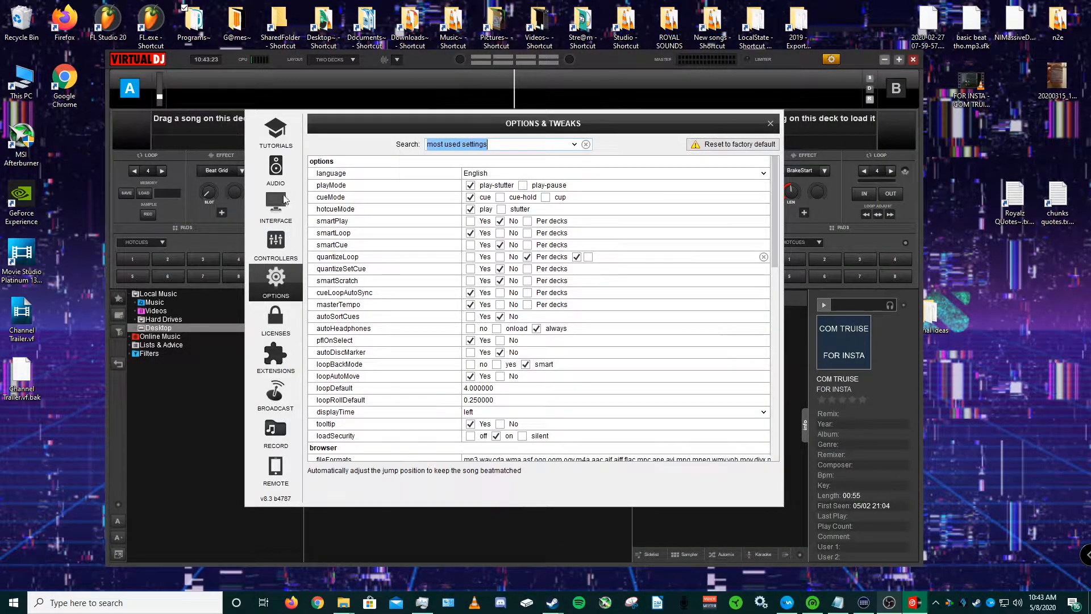
{"action": "left_click", "coordinate": [275, 168]}
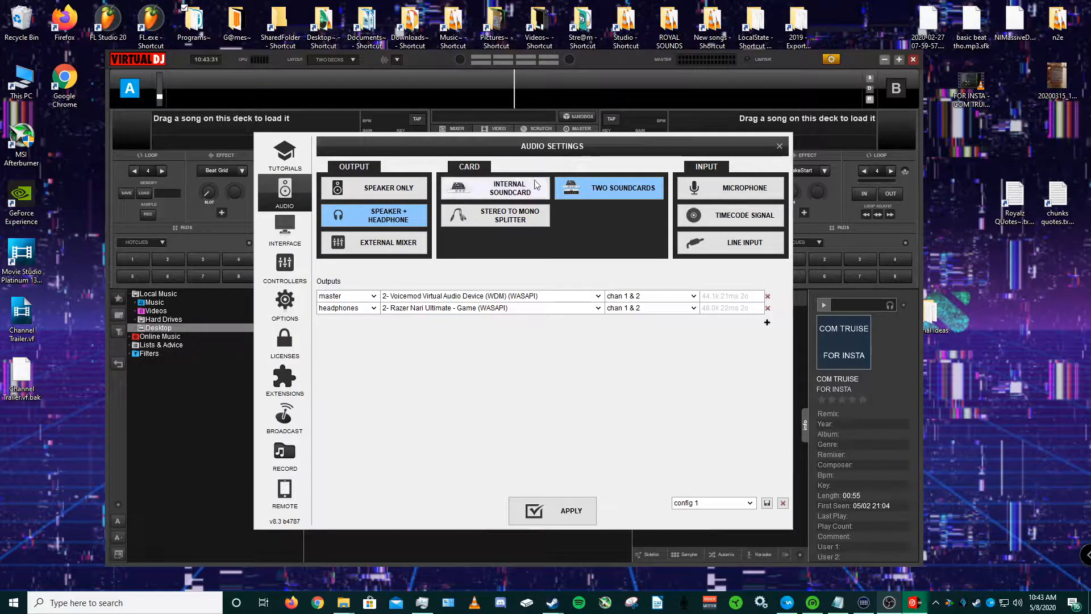
{"action": "left_click", "coordinate": [622, 188]}
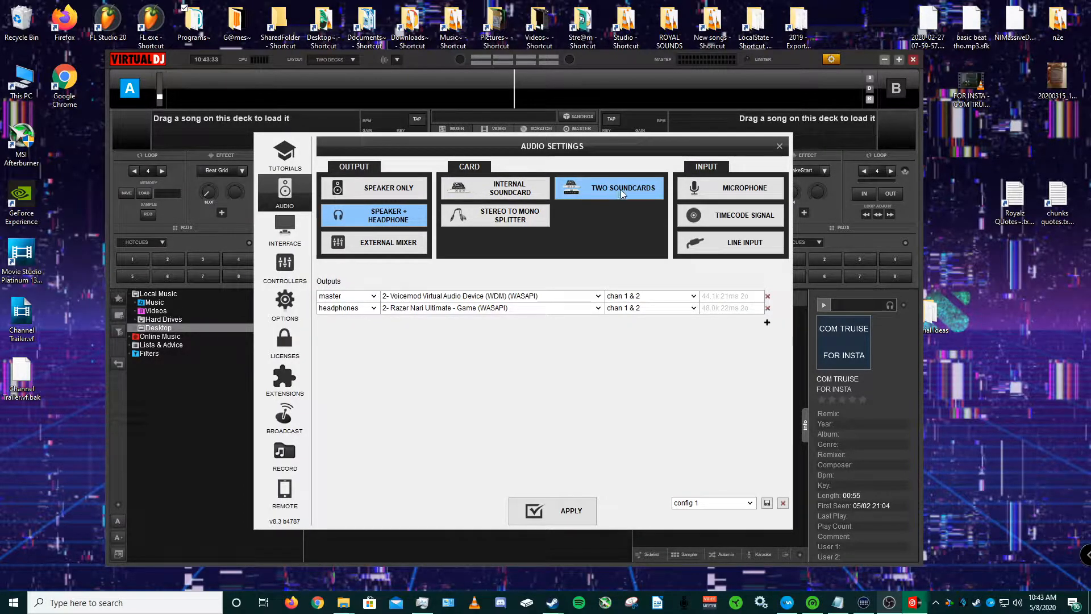
{"action": "mouse_move", "coordinate": [526, 285]}
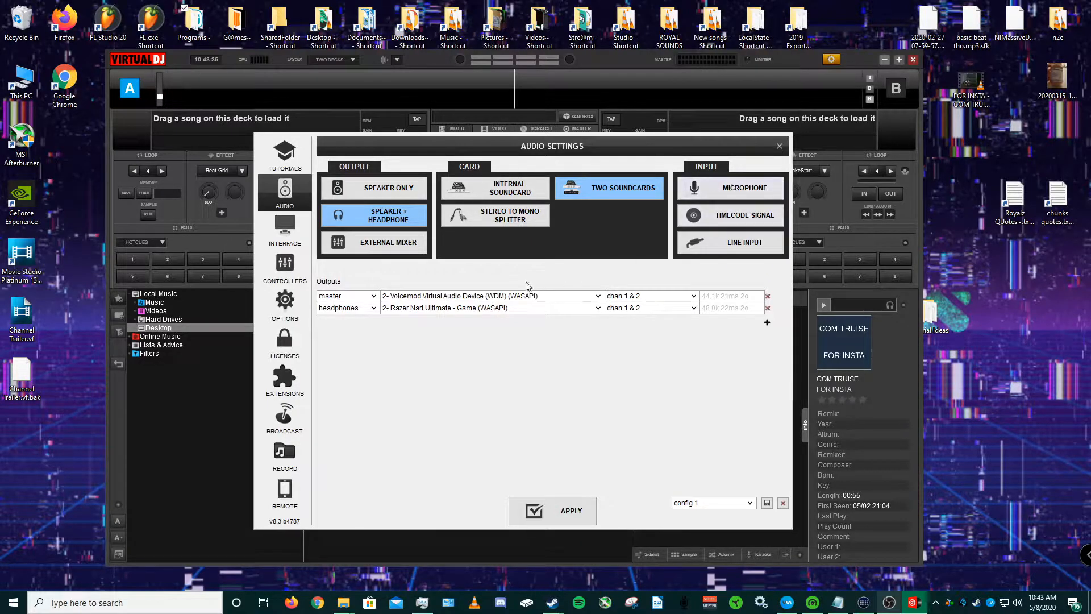
{"action": "left_click", "coordinate": [374, 295]}
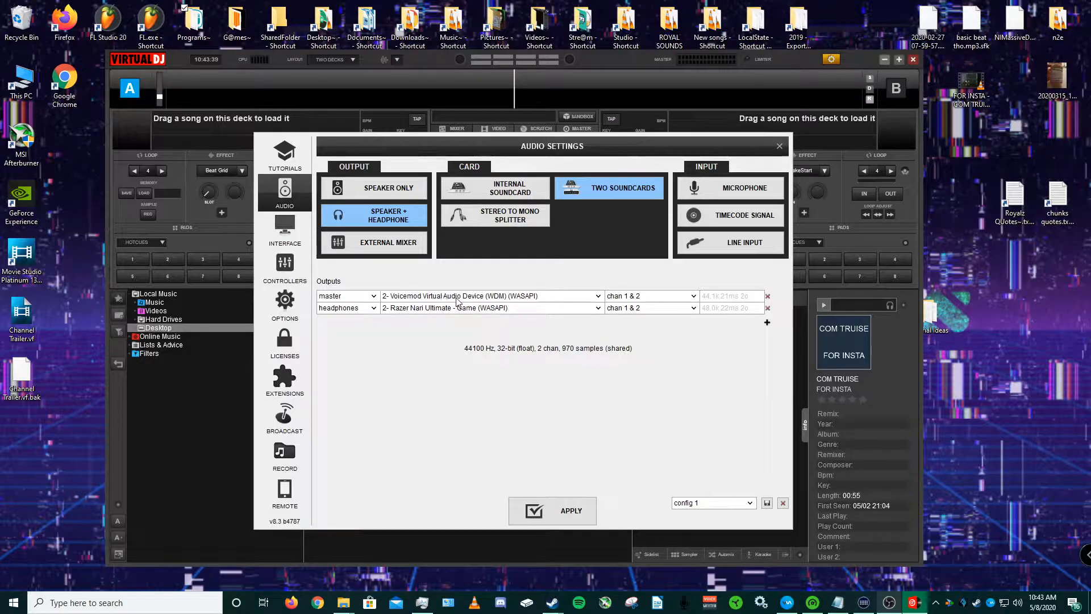
{"action": "mouse_move", "coordinate": [516, 304]}
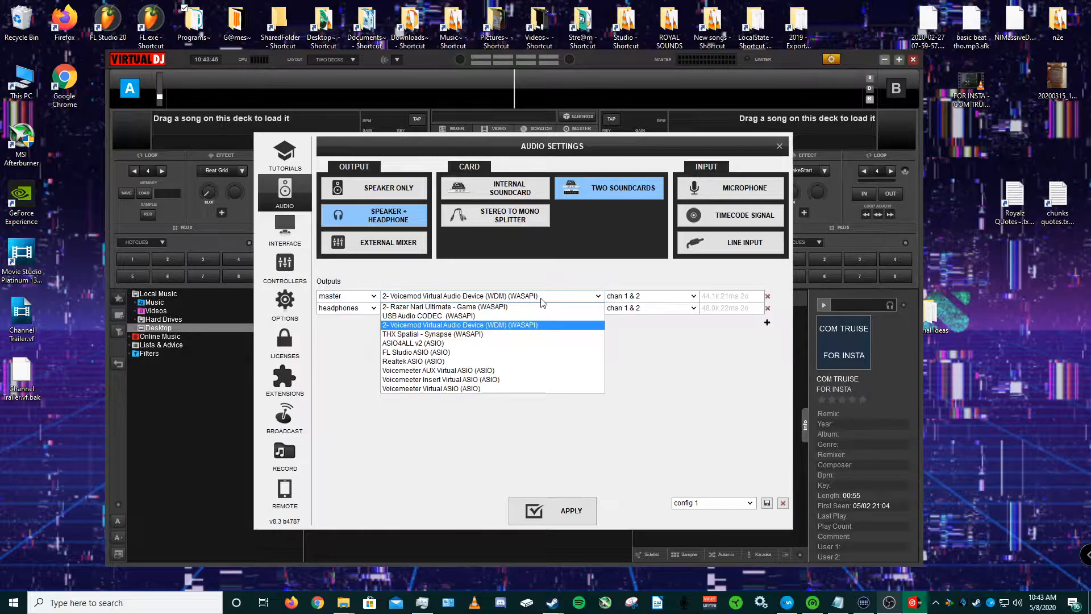
{"action": "left_click", "coordinate": [446, 307]}
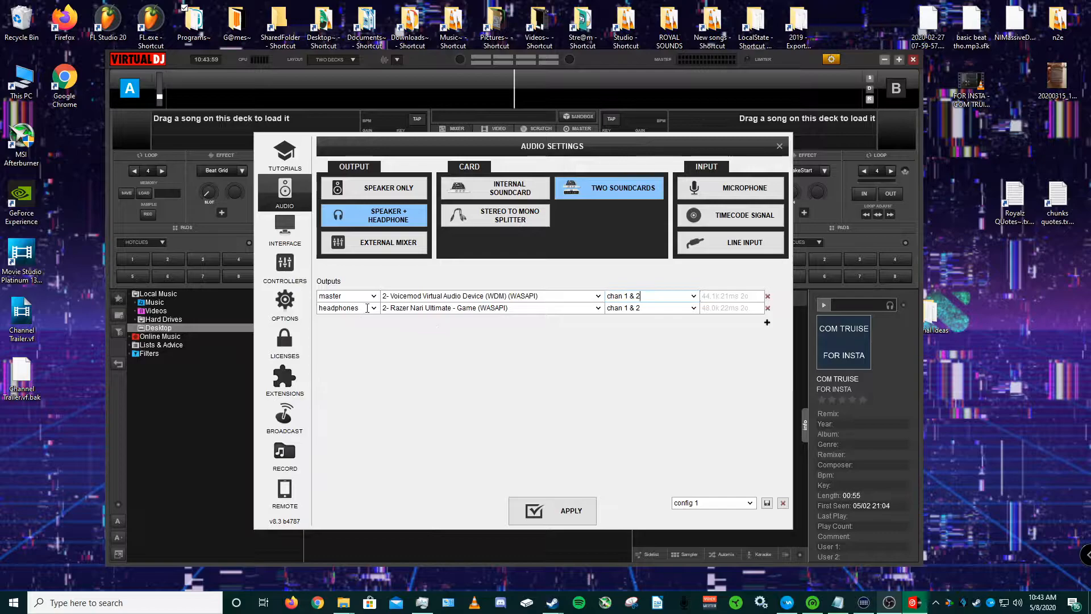
Step: Keep the second output assigned as headphones on the Razer Nari Ultimate headset
{"action": "left_click", "coordinate": [373, 308]}
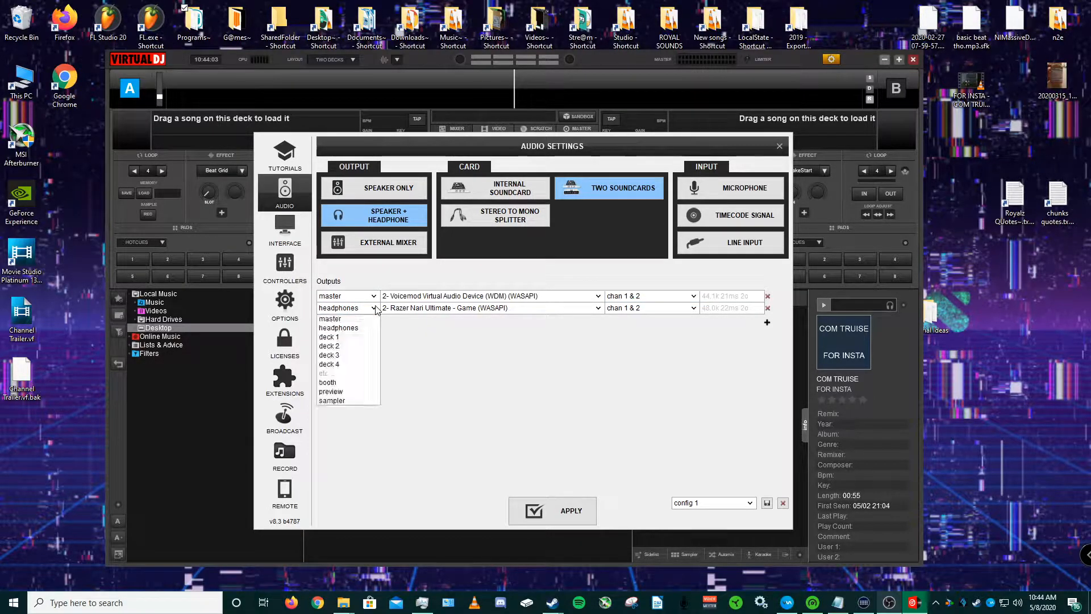
{"action": "left_click", "coordinate": [340, 308]}
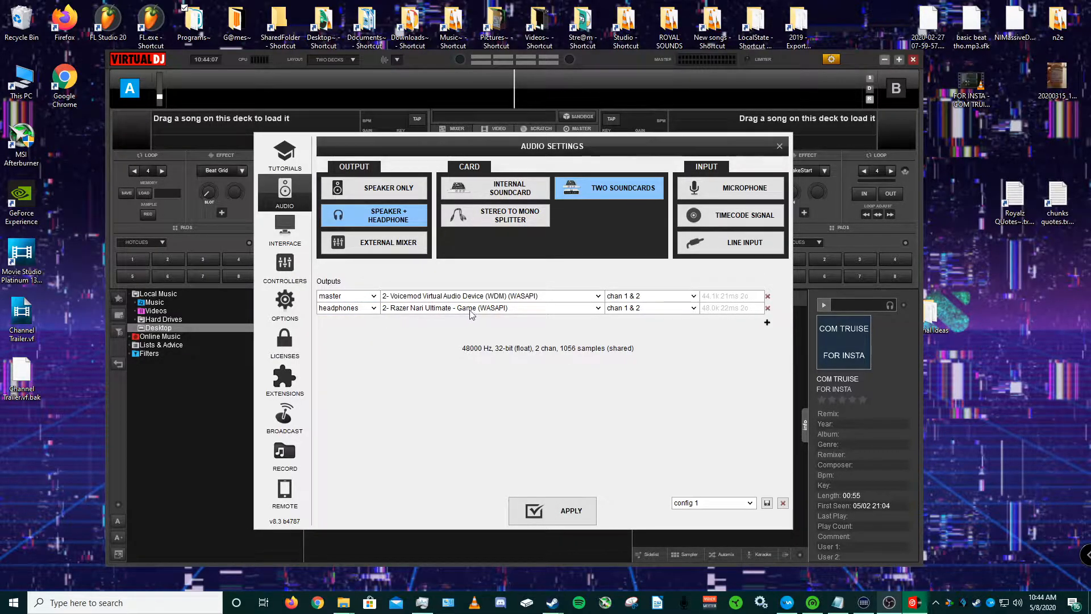
{"action": "mouse_move", "coordinate": [482, 313]}
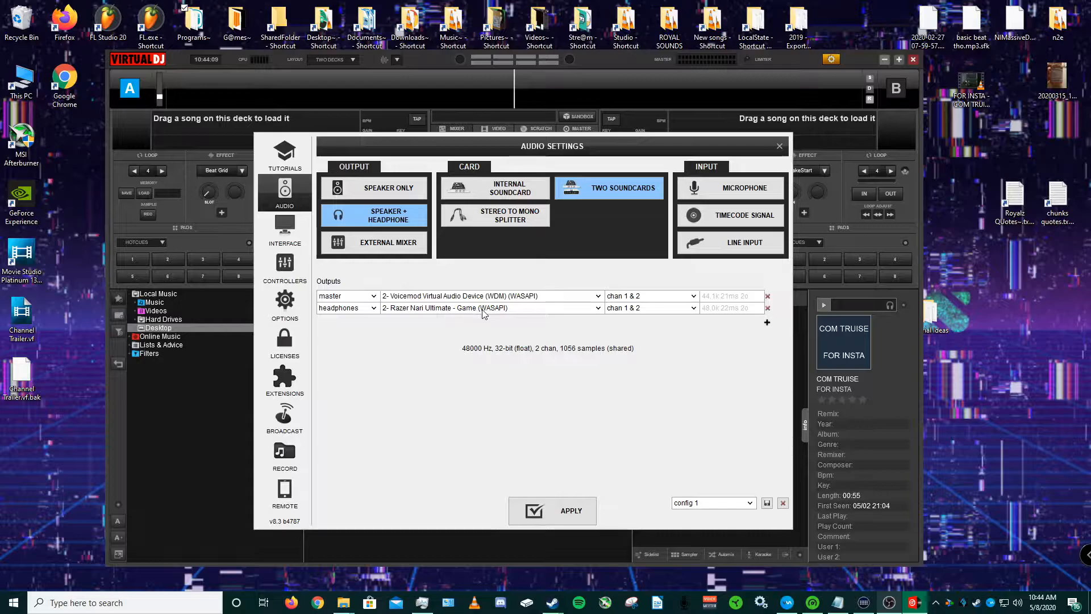
{"action": "mouse_move", "coordinate": [634, 320]}
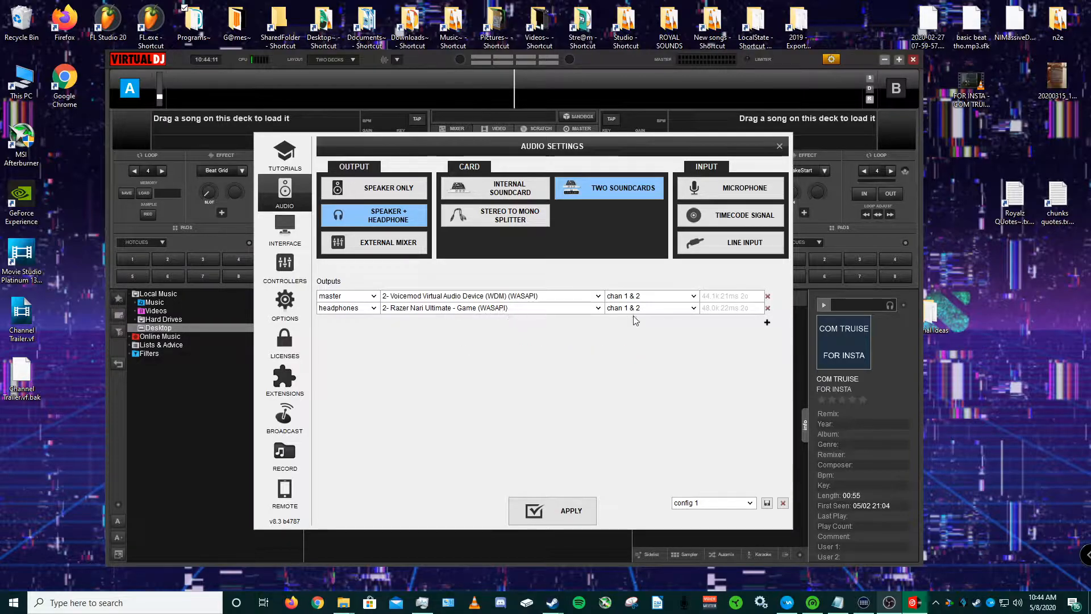
{"action": "mouse_move", "coordinate": [708, 311]}
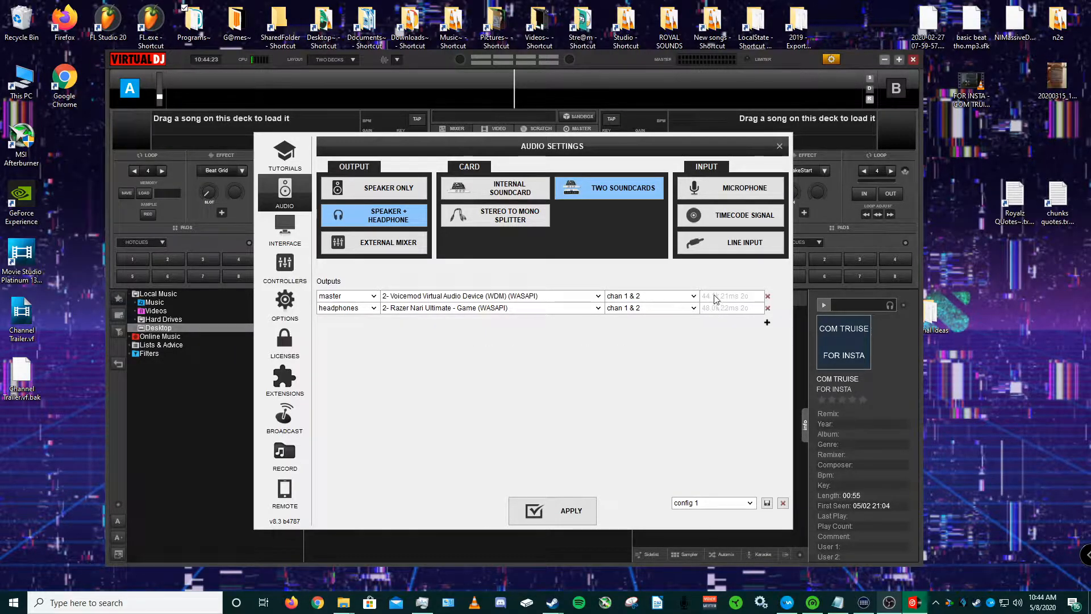
{"action": "mouse_move", "coordinate": [724, 312]}
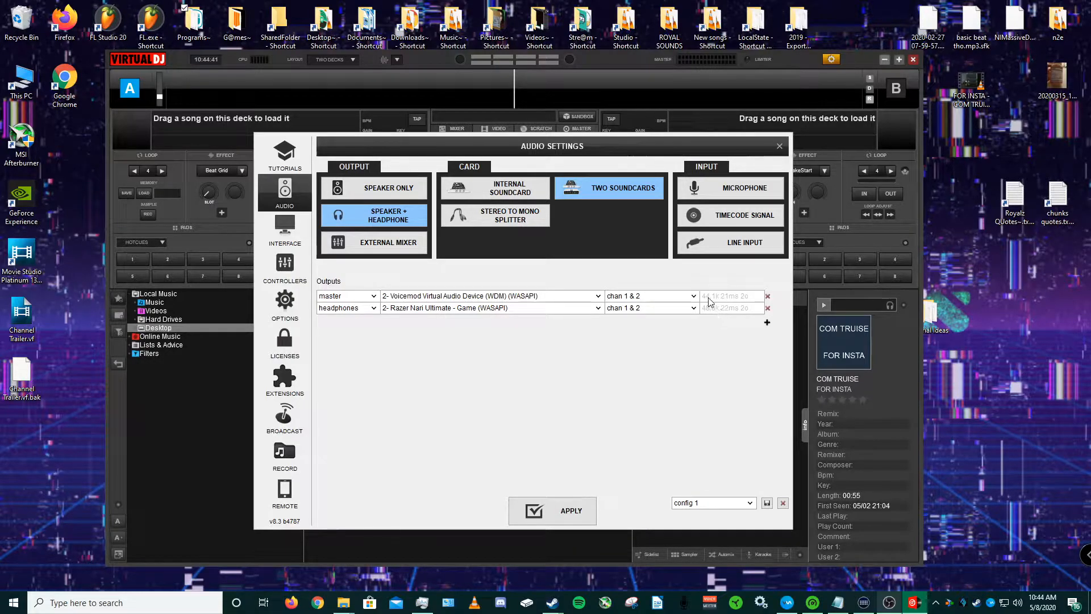
{"action": "mouse_move", "coordinate": [718, 318]}
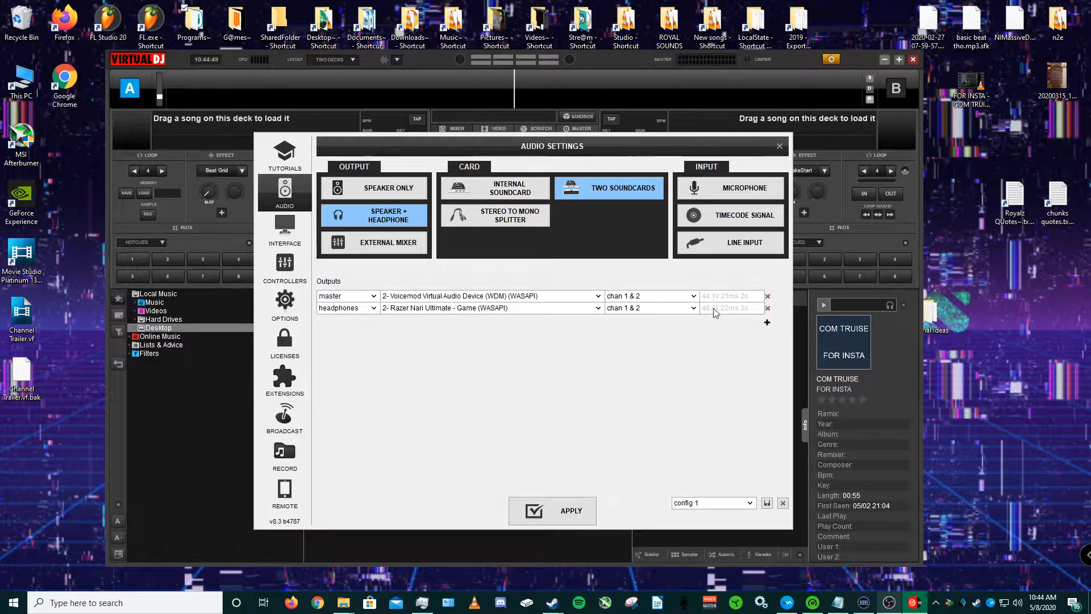
{"action": "mouse_move", "coordinate": [625, 479]}
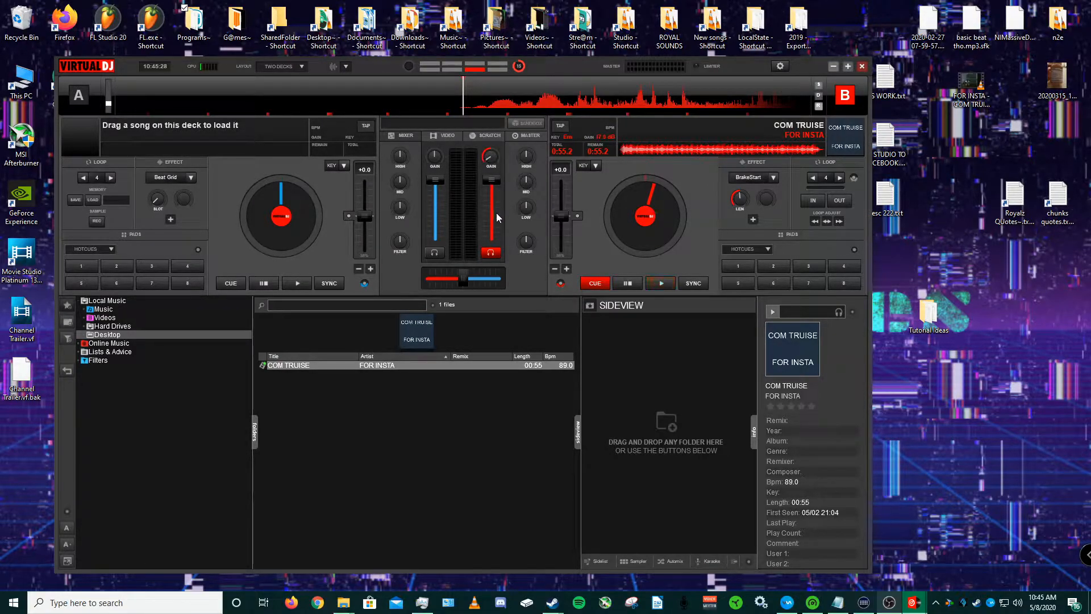
Step: Play the COM TRUISE track on deck B through the Voicemod routing
{"action": "left_click_drag", "start_coordinate": [489, 153], "coordinate": [489, 163]}
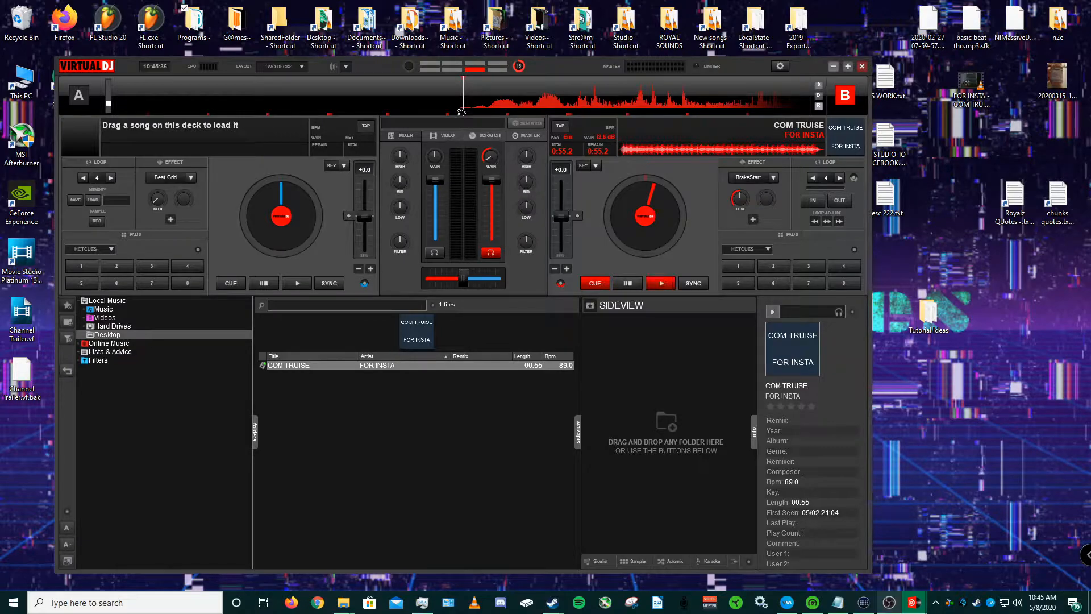
{"action": "left_click", "coordinate": [659, 283]}
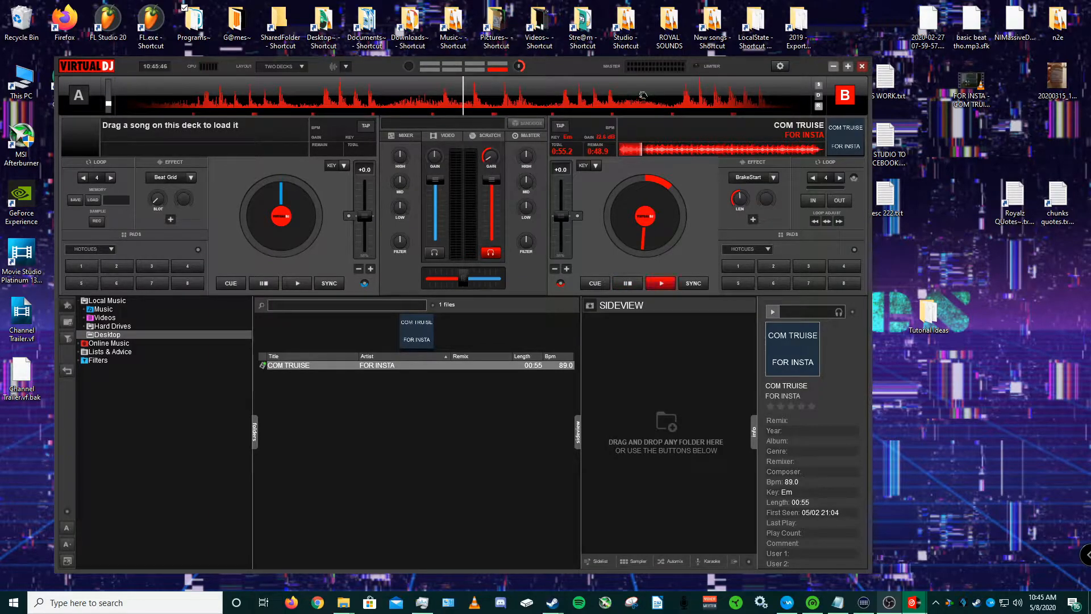
{"action": "left_click", "coordinate": [659, 283]}
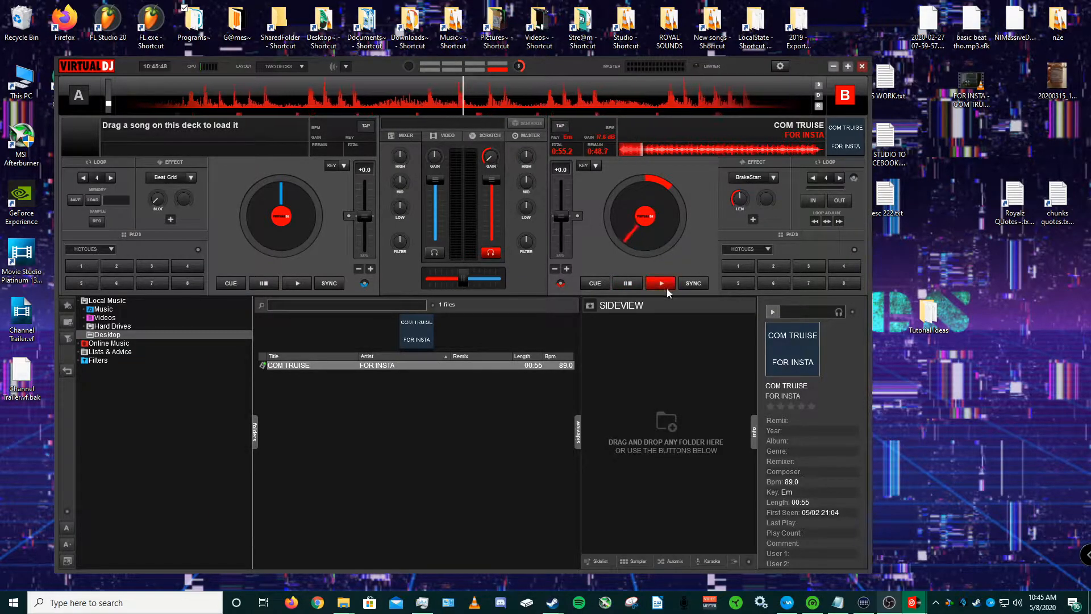
{"action": "left_click", "coordinate": [659, 283]}
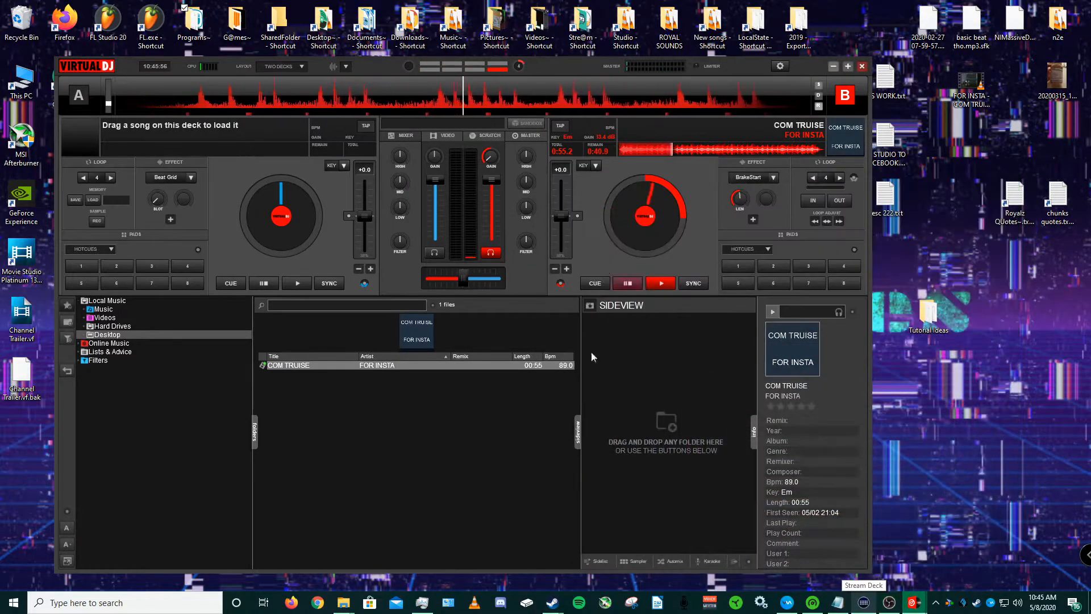
{"action": "left_click", "coordinate": [659, 283]}
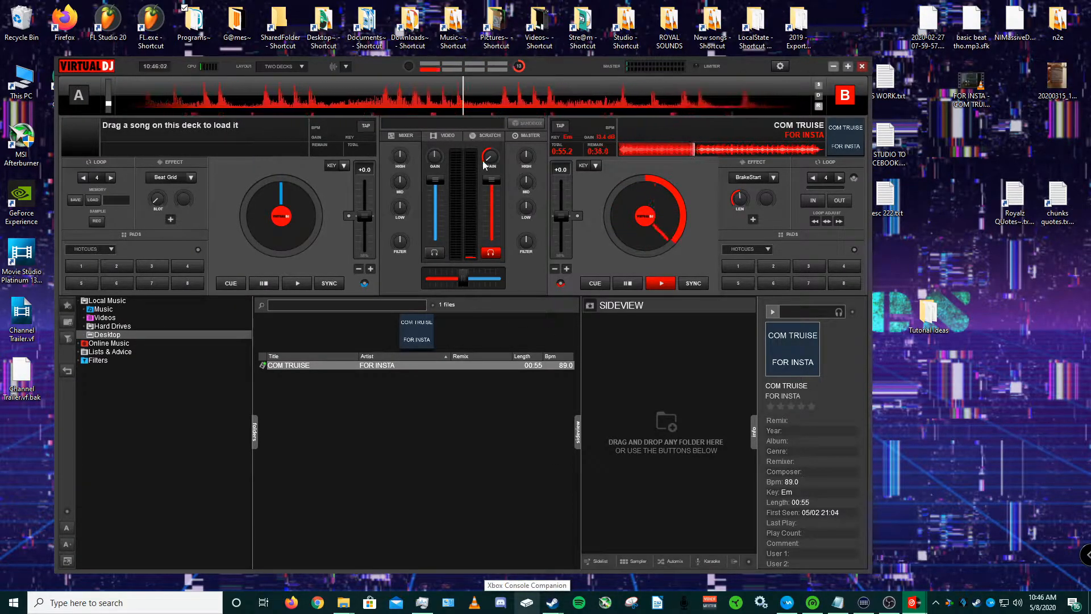
Step: Lower the channel gain of the playing track, then pause deck B
{"action": "left_click", "coordinate": [625, 283]}
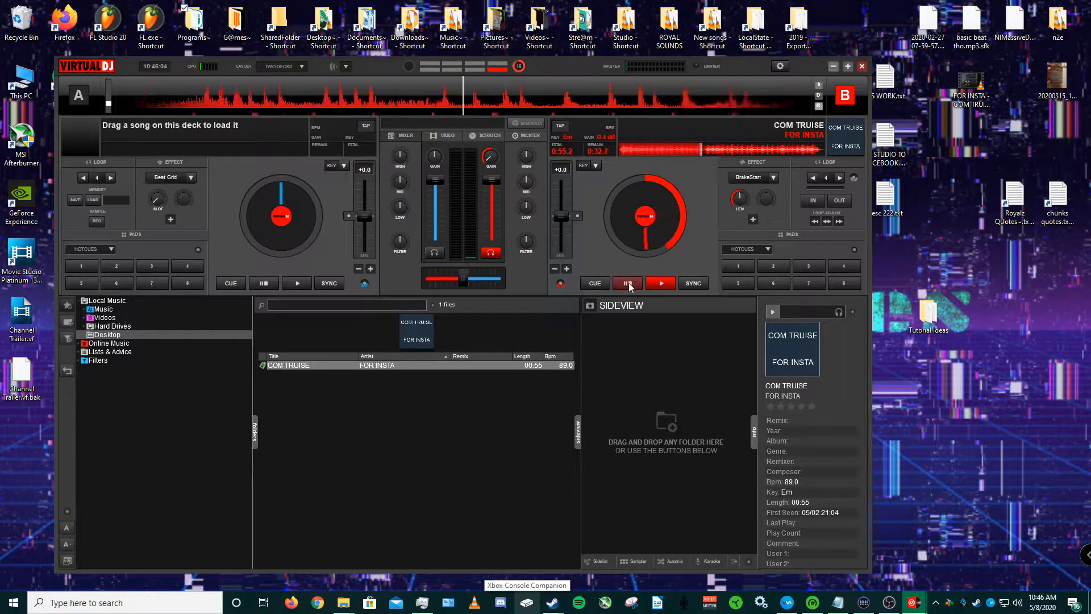
{"action": "left_click", "coordinate": [625, 283]}
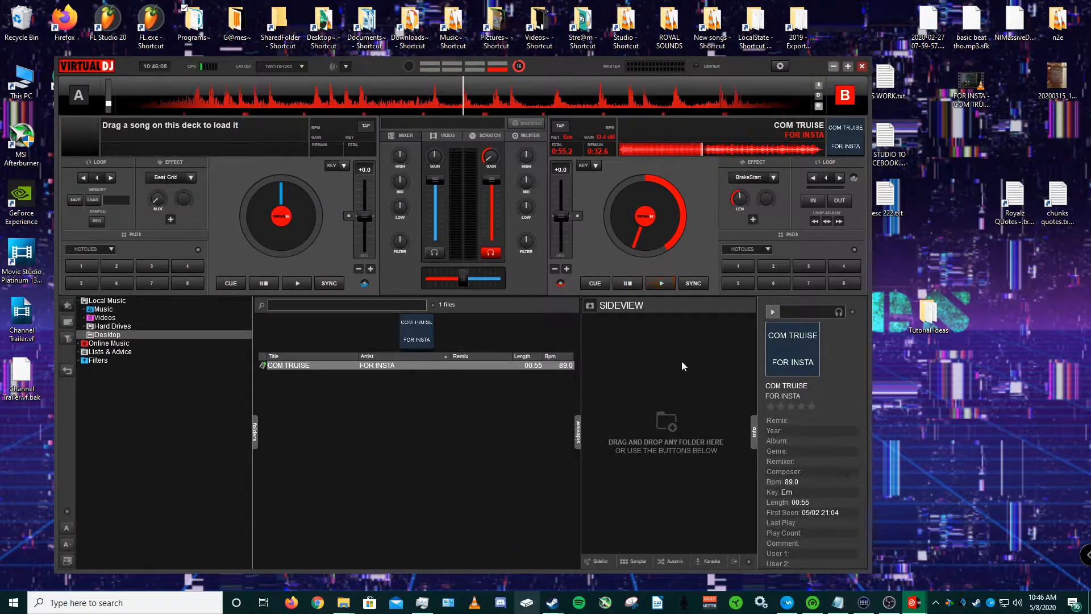
{"action": "mouse_move", "coordinate": [579, 382]}
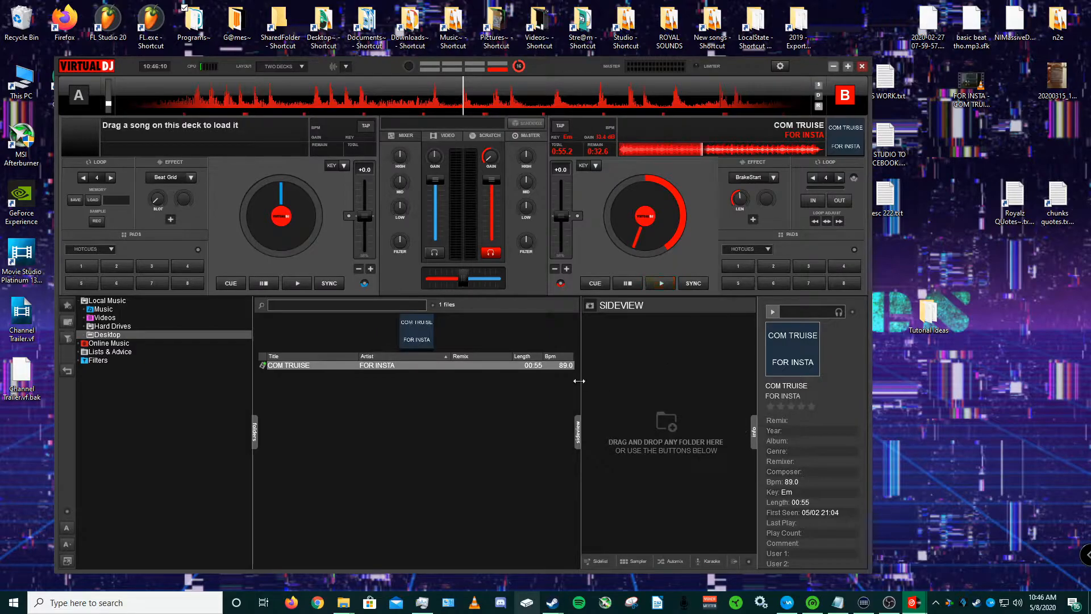
{"action": "mouse_move", "coordinate": [584, 381]}
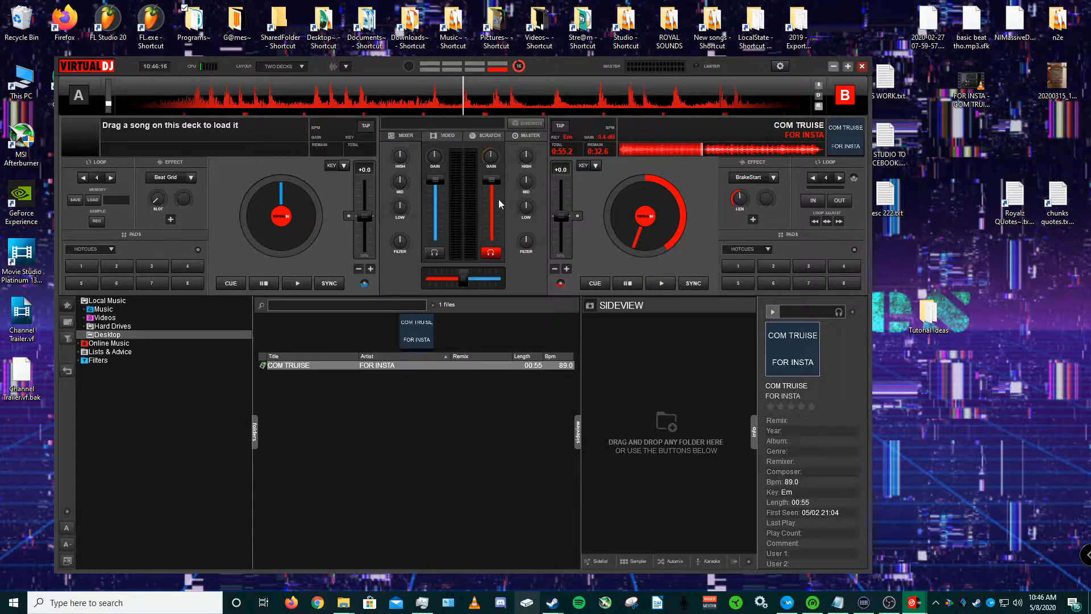
{"action": "left_click", "coordinate": [659, 283]}
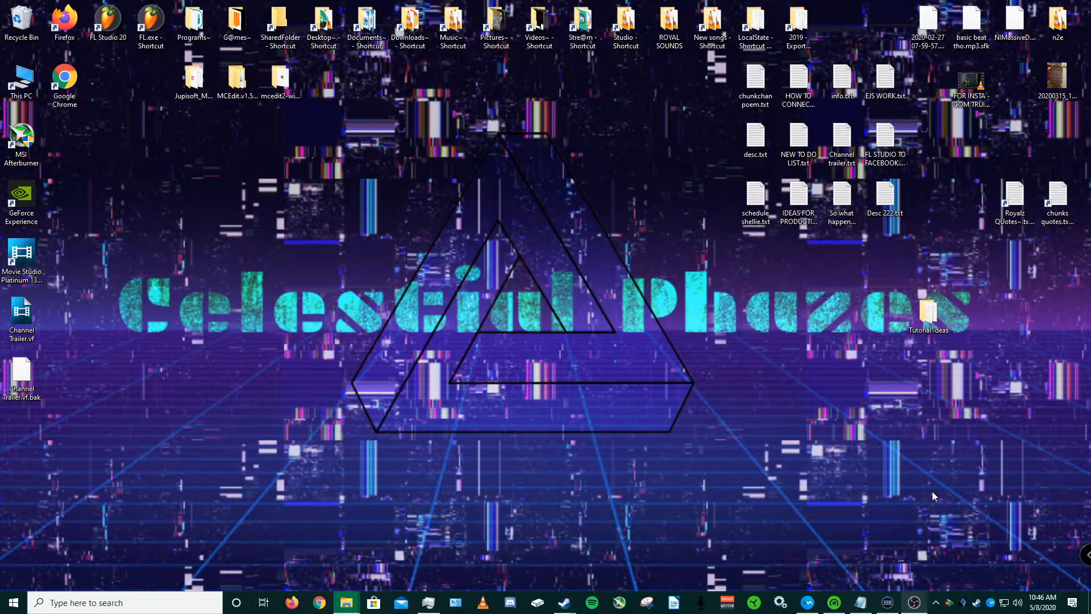
{"action": "mouse_move", "coordinate": [649, 523]}
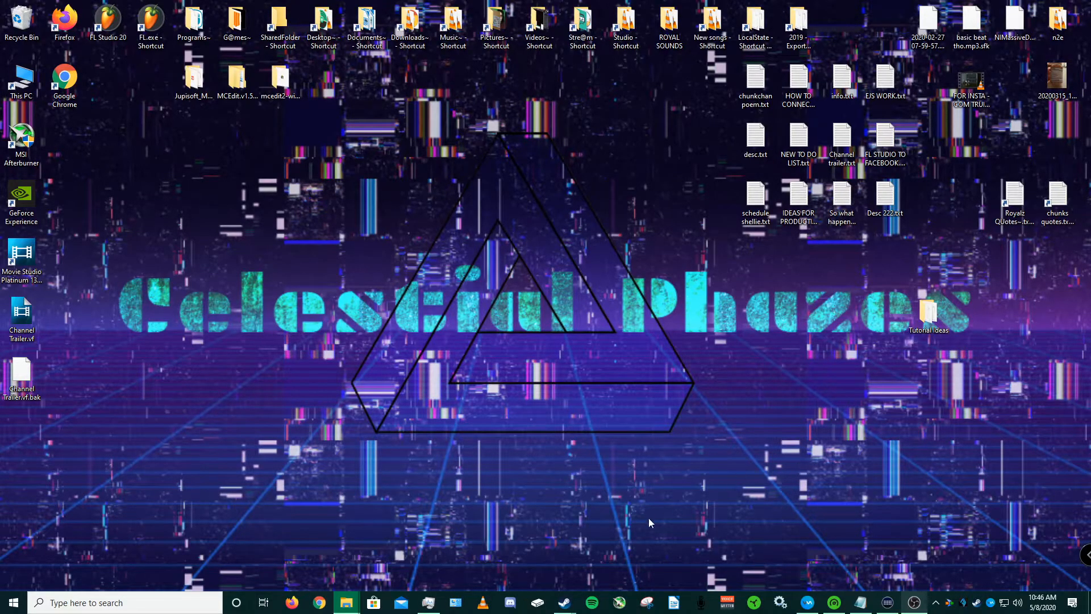
{"action": "mouse_move", "coordinate": [717, 510]}
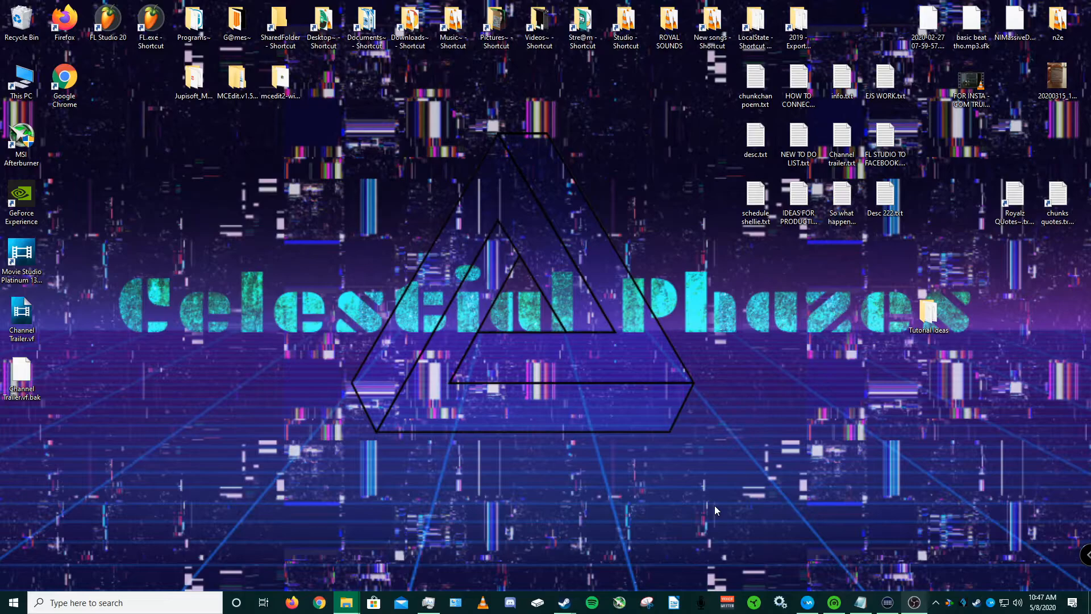
{"action": "mouse_move", "coordinate": [445, 229]}
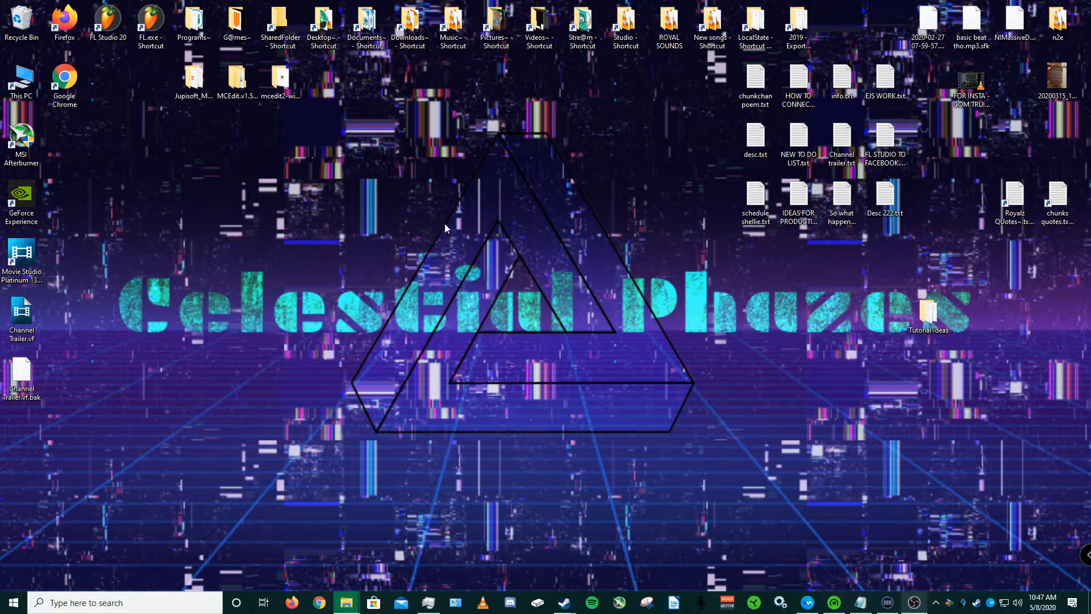
{"action": "mouse_move", "coordinate": [608, 393]}
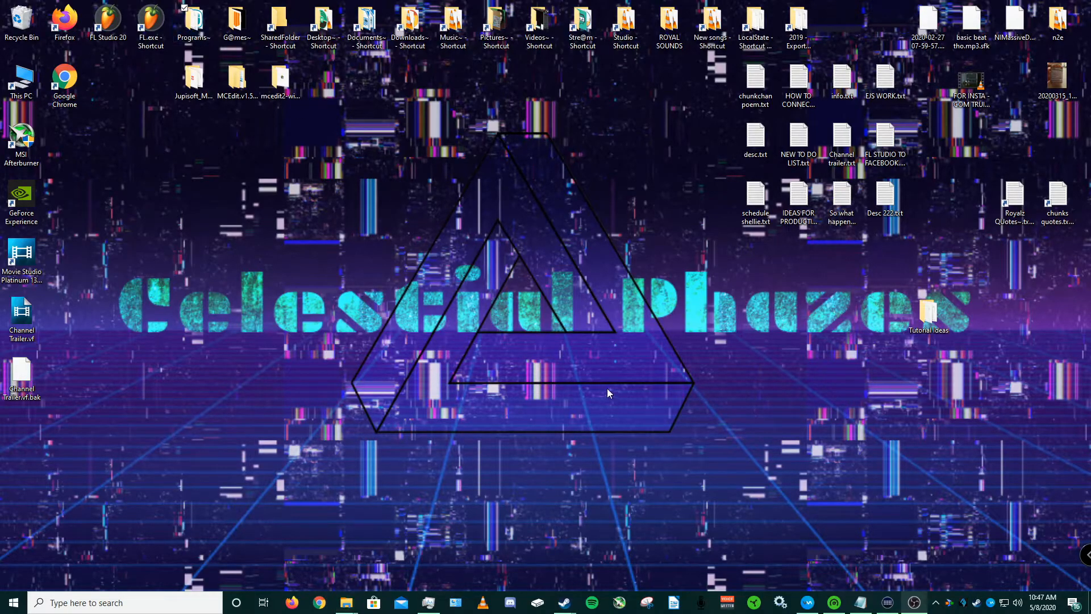
Step: Show the Programs folder of app shortcuts listing VirtualDJ 2018 and Voicemod
{"action": "left_click", "coordinate": [346, 602]}
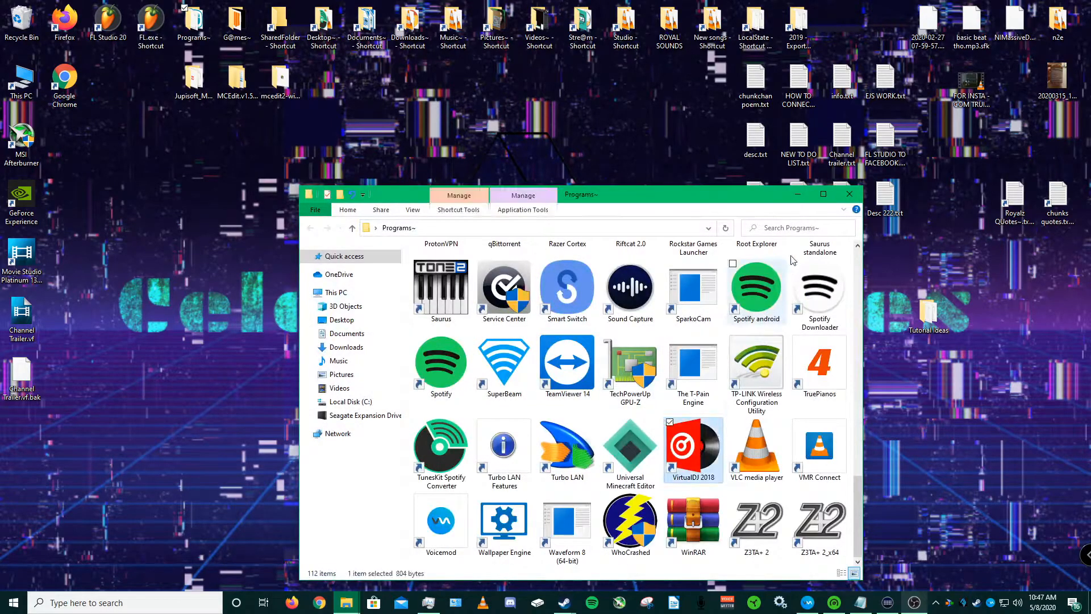